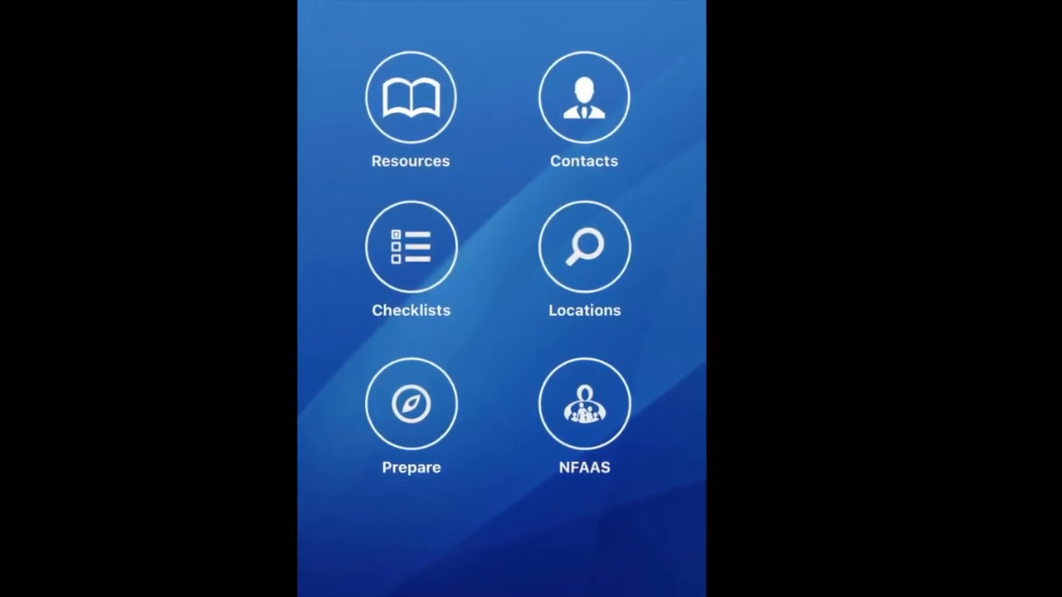
click(585, 404)
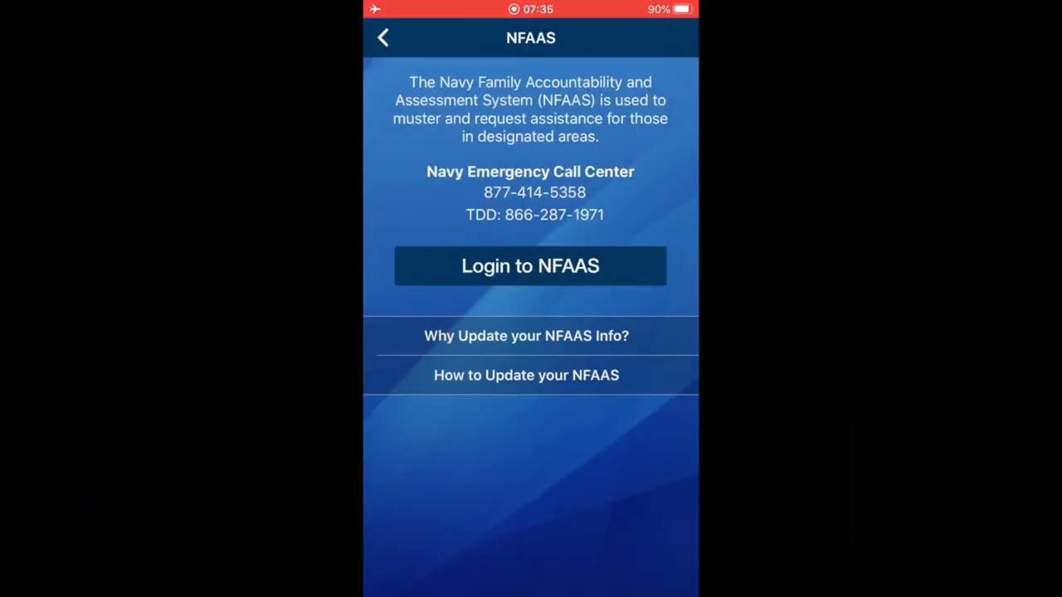
click(383, 38)
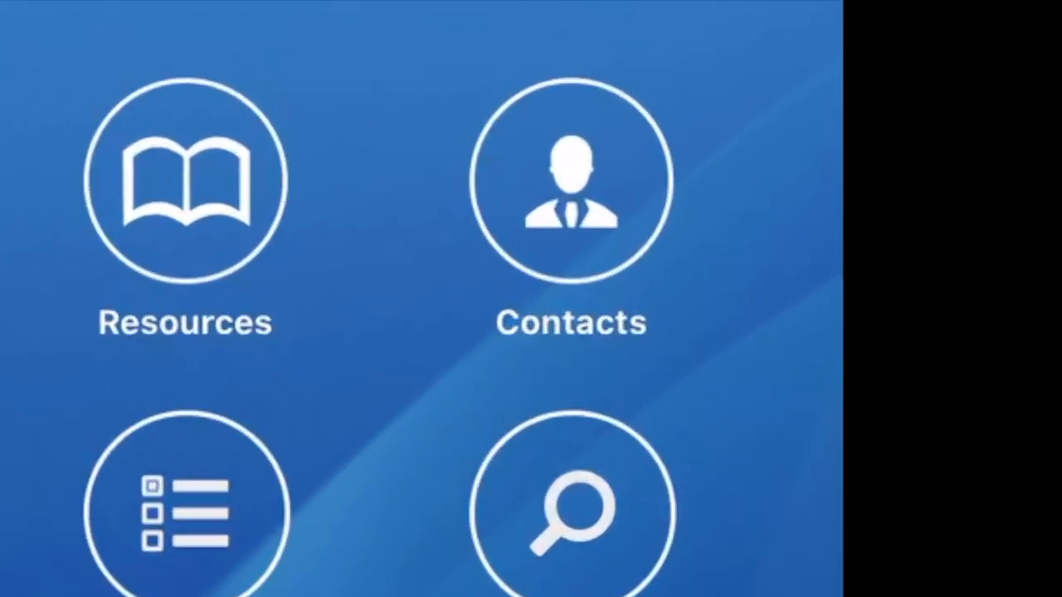
click(571, 181)
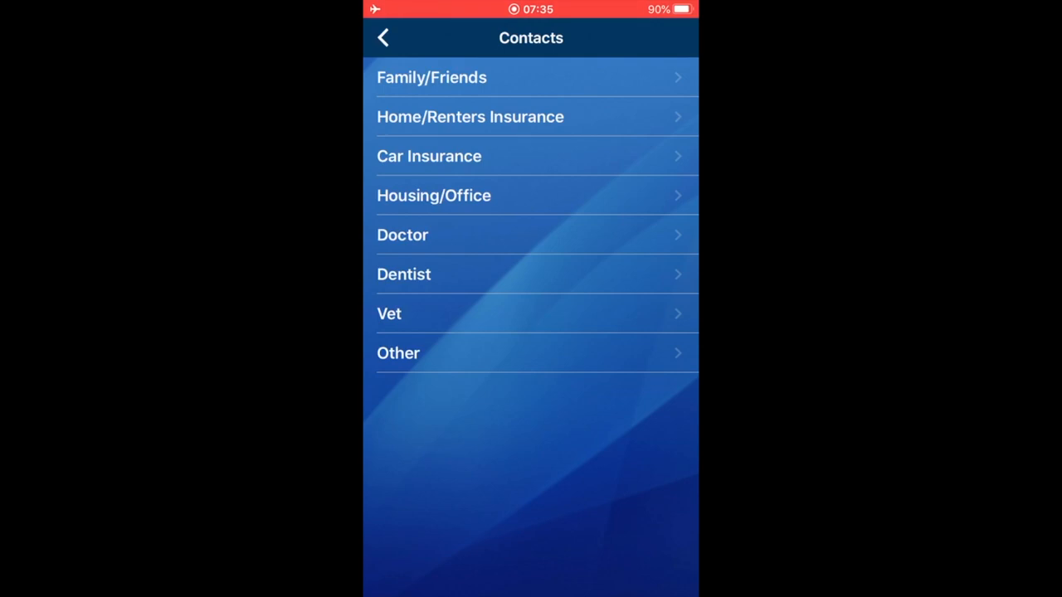
click(383, 38)
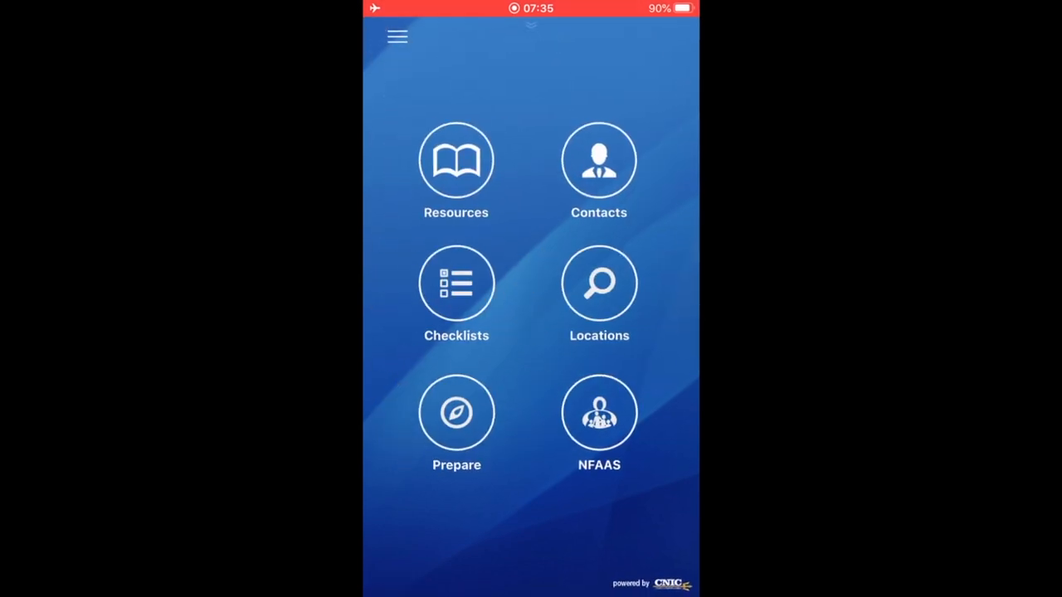
click(456, 284)
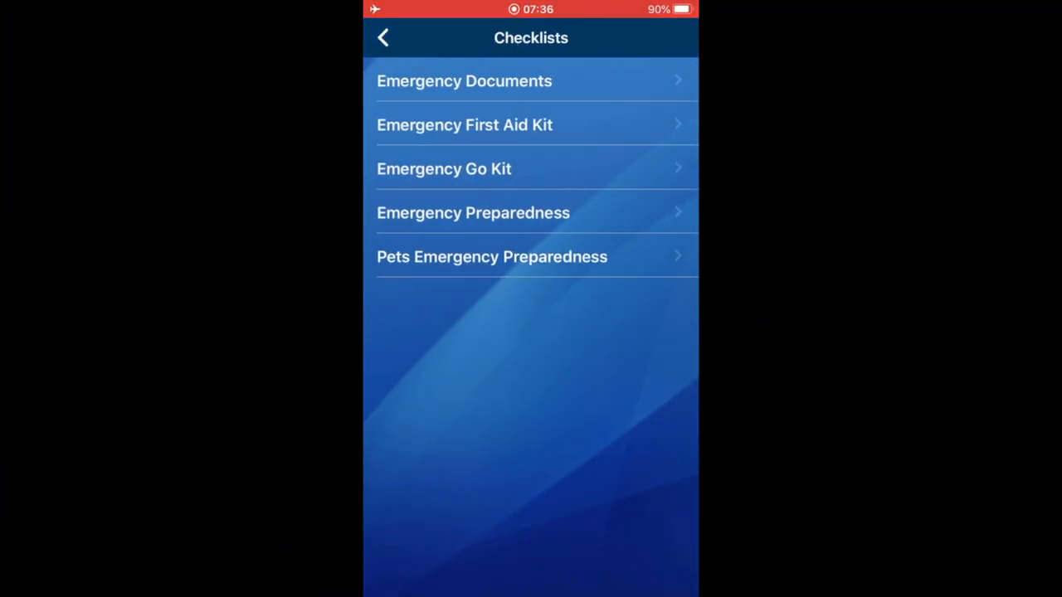
click(383, 37)
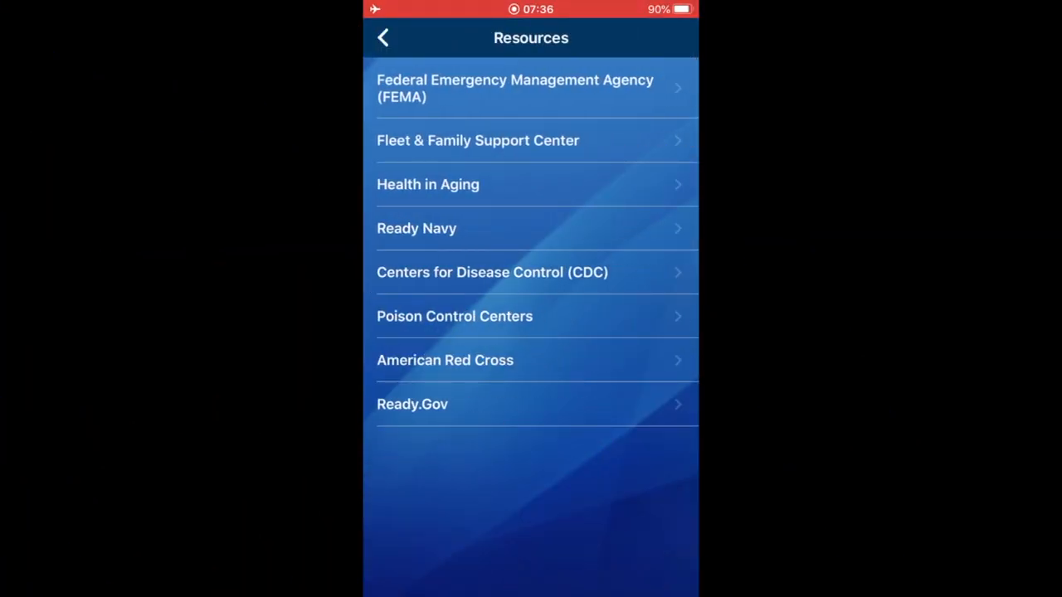
click(384, 38)
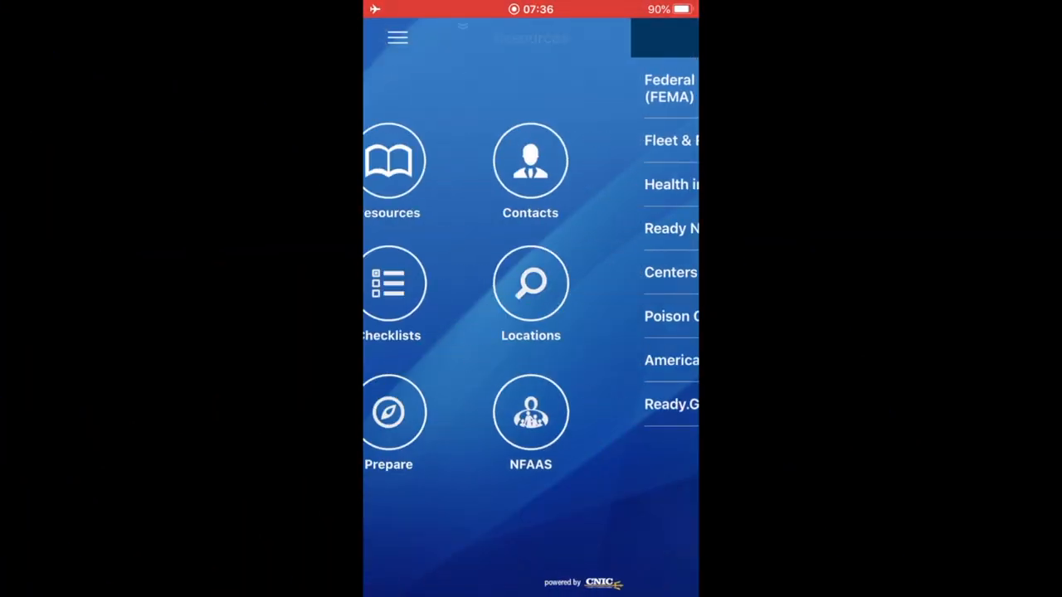
click(388, 413)
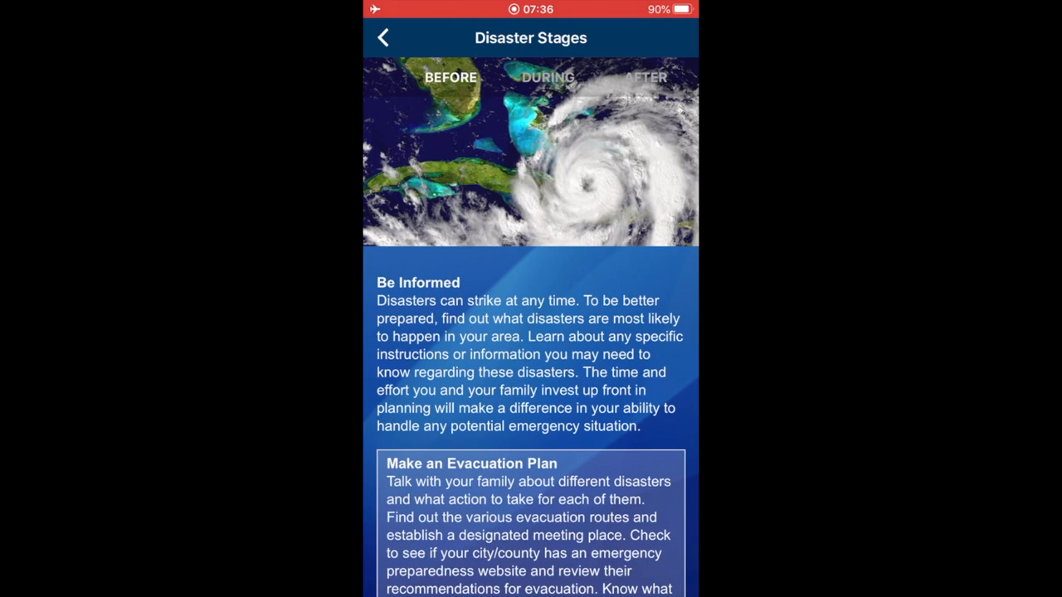
click(547, 78)
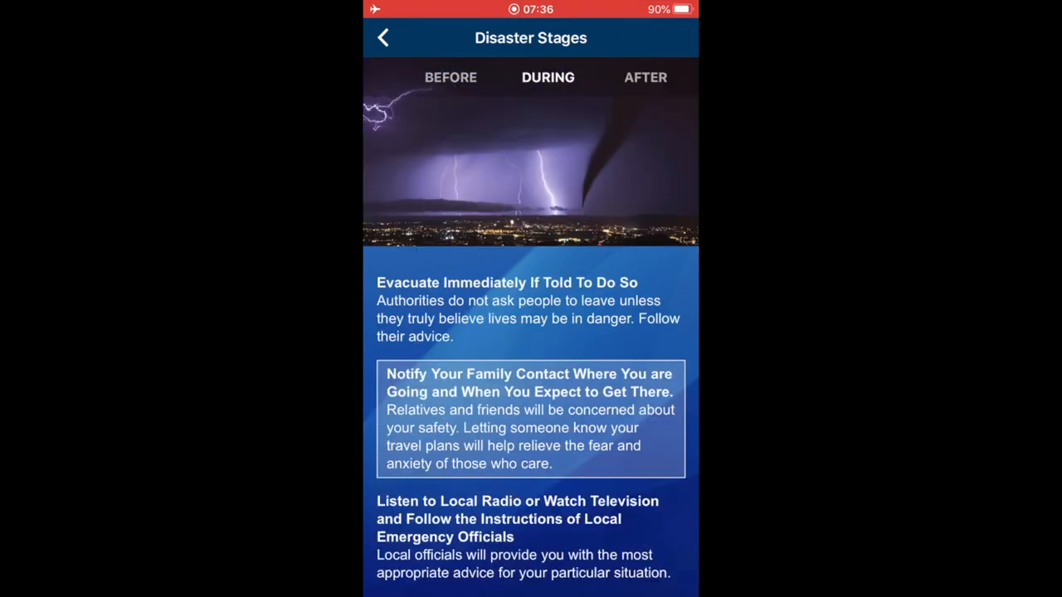
click(382, 38)
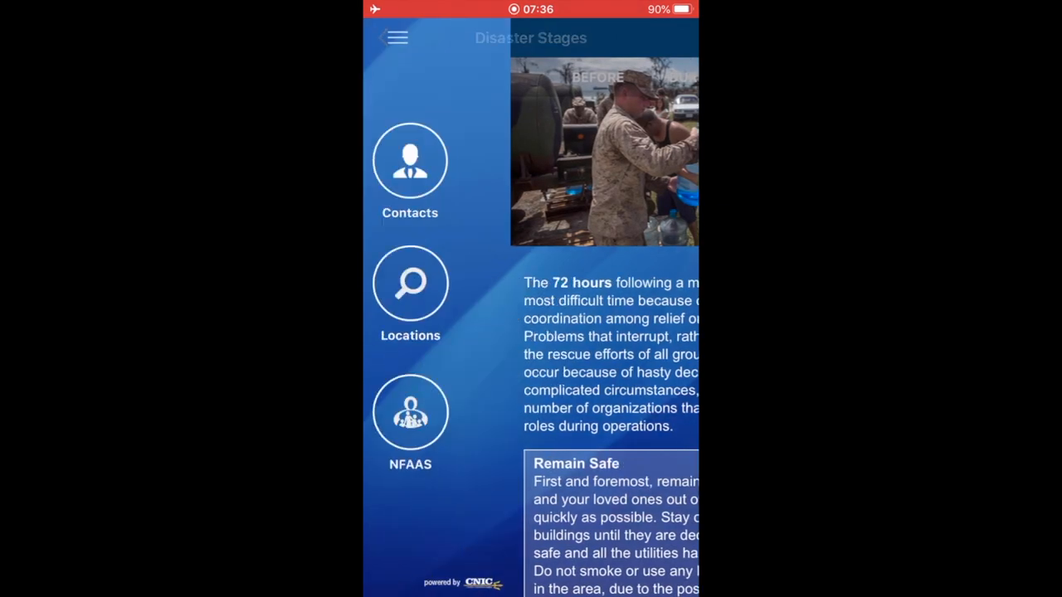
click(396, 37)
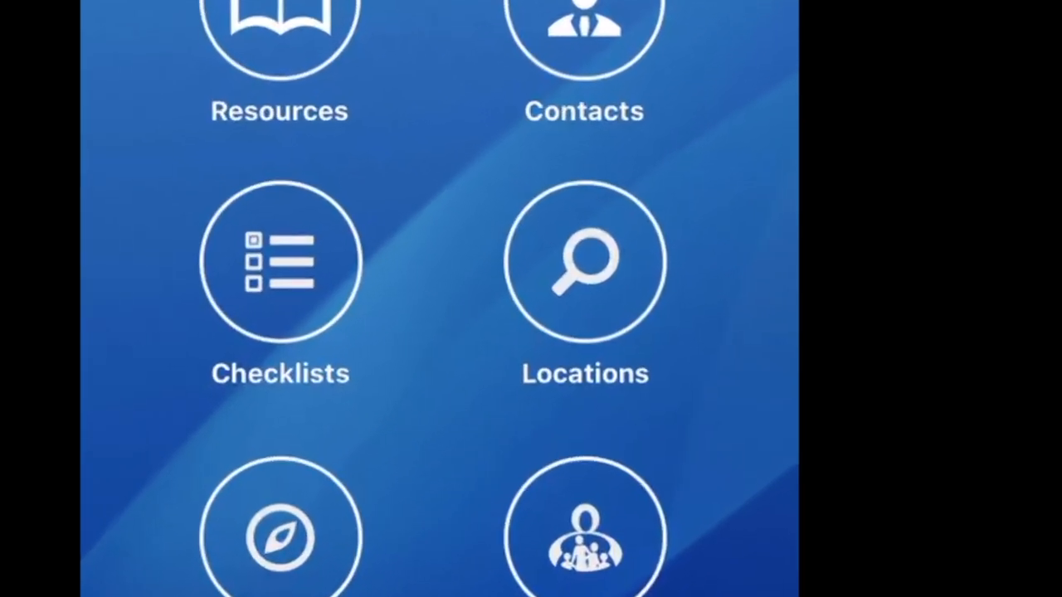
click(585, 262)
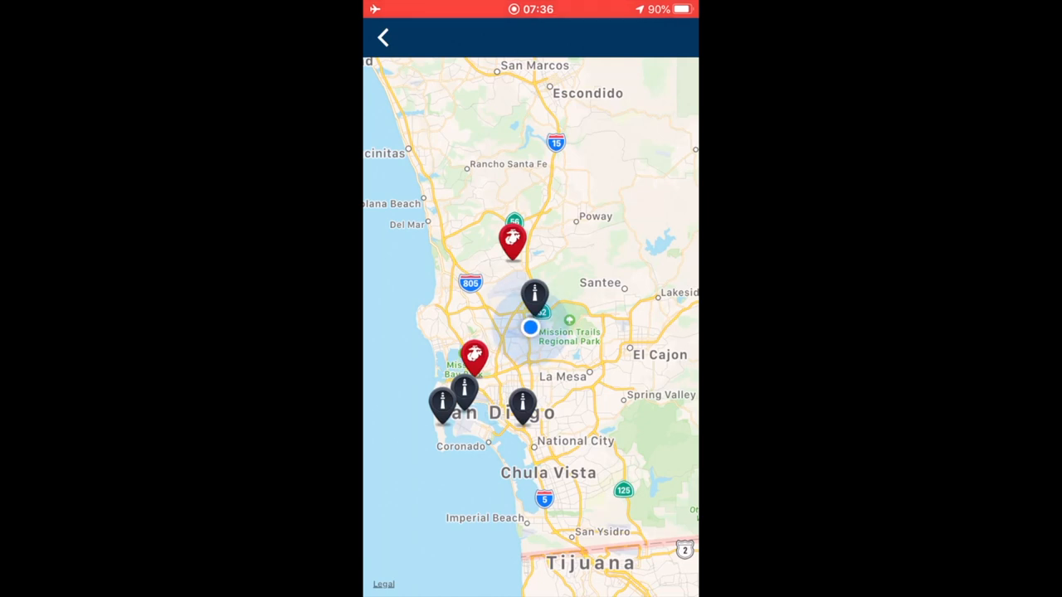
click(383, 38)
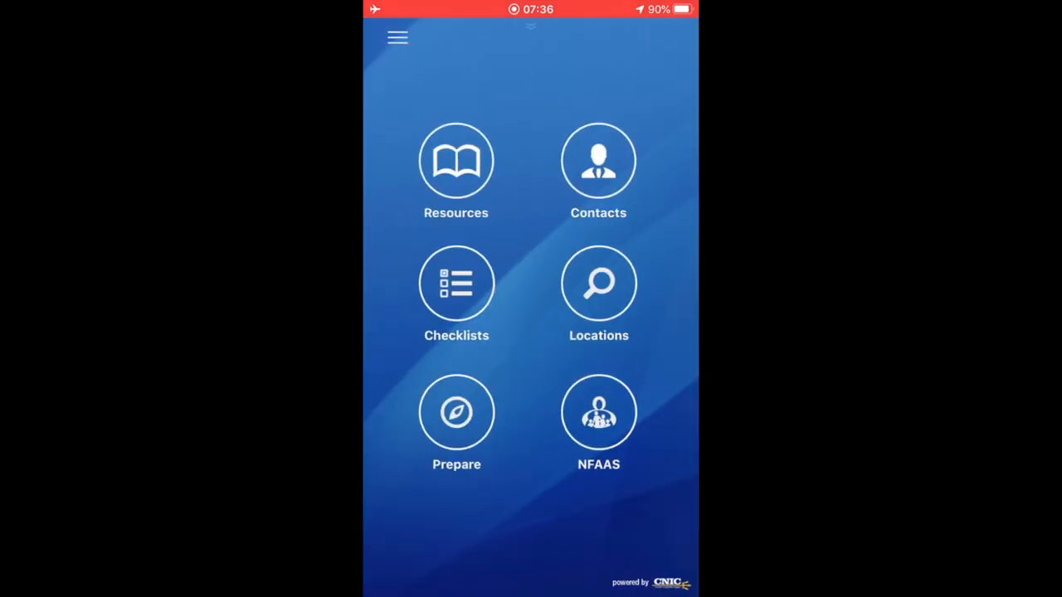